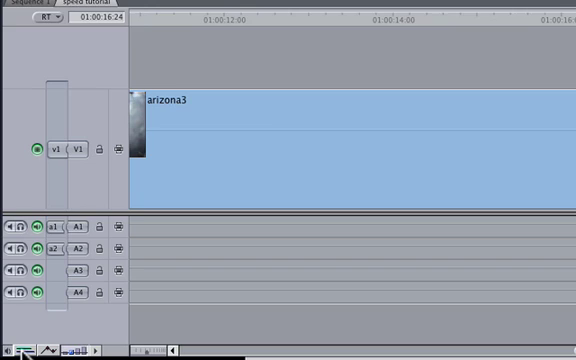
mouse_move(28, 350)
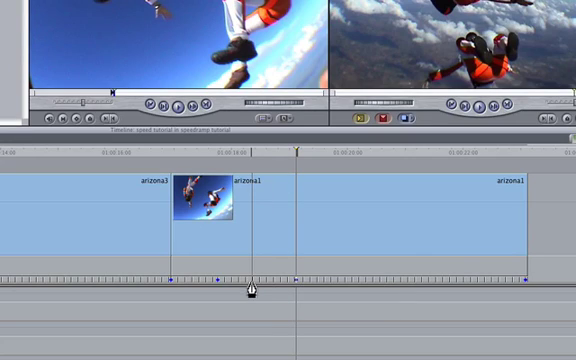
Step: Bring up the speed options on the marked freefall section of the arizona3 clip
right_click(250, 290)
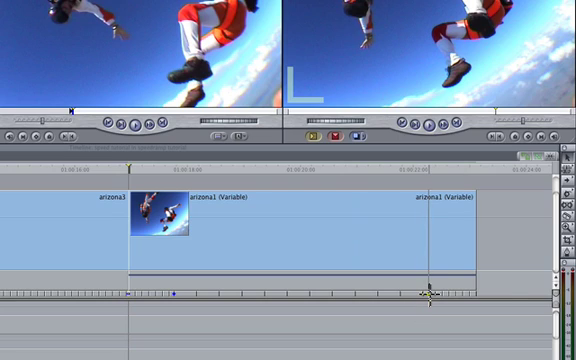
Step: Drag a speed keyframe leftward to stretch the freefall section into slow motion
left_click_drag(424, 296, 296, 296)
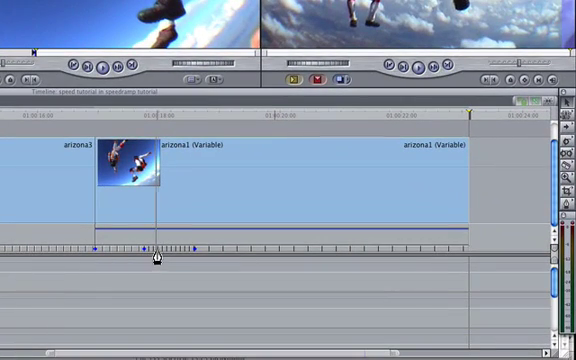
mouse_move(158, 258)
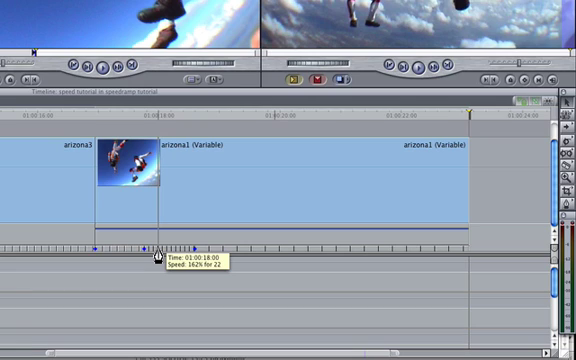
Step: Set the slow-motion section to a value of 10 in the Change Speed Segment dialog
right_click(150, 248)
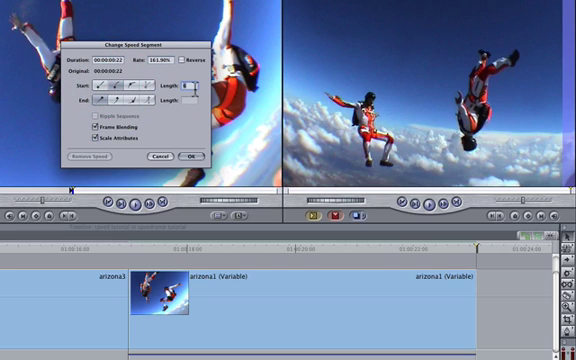
mouse_move(184, 90)
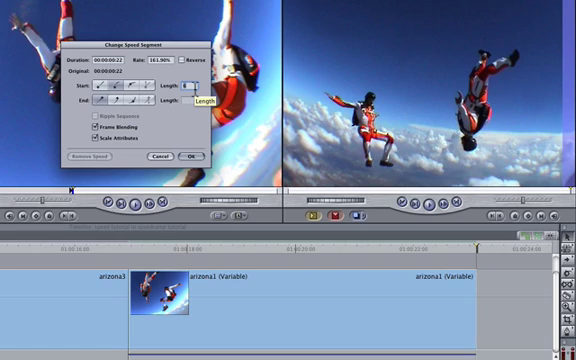
type("10")
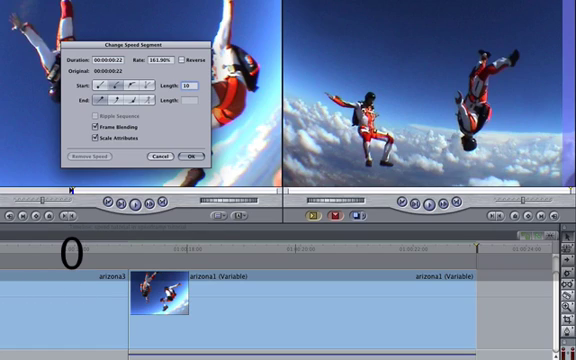